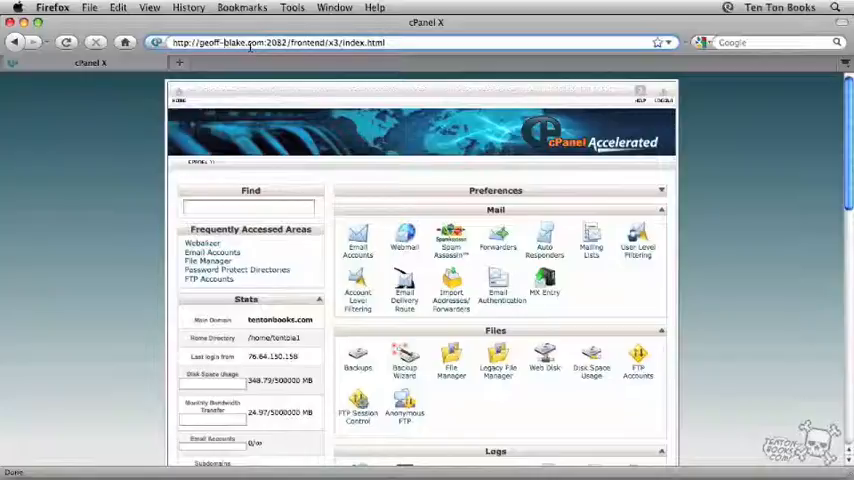
Scroll through the cPanel home page down to the Software/Services section
scroll(down, 3)
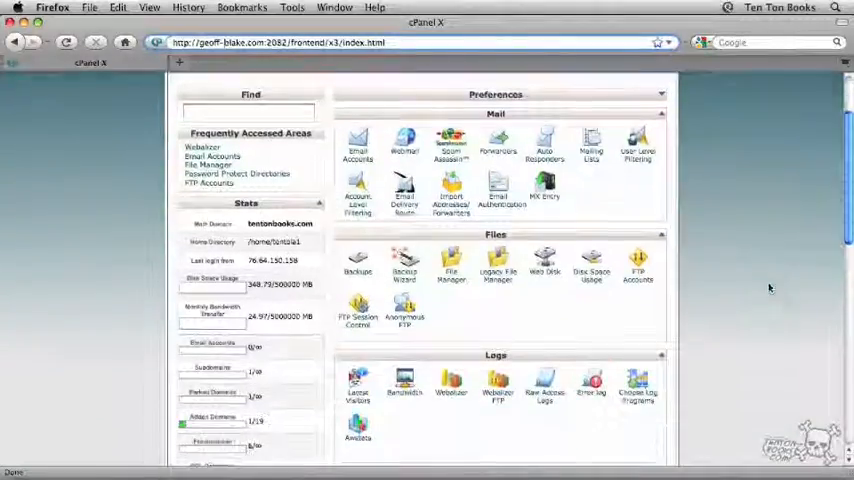
scroll(up, 3)
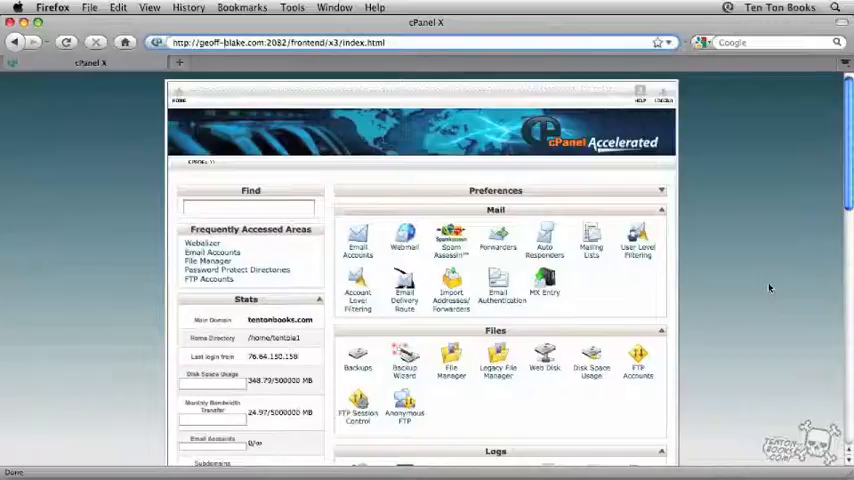
mouse_move(644, 196)
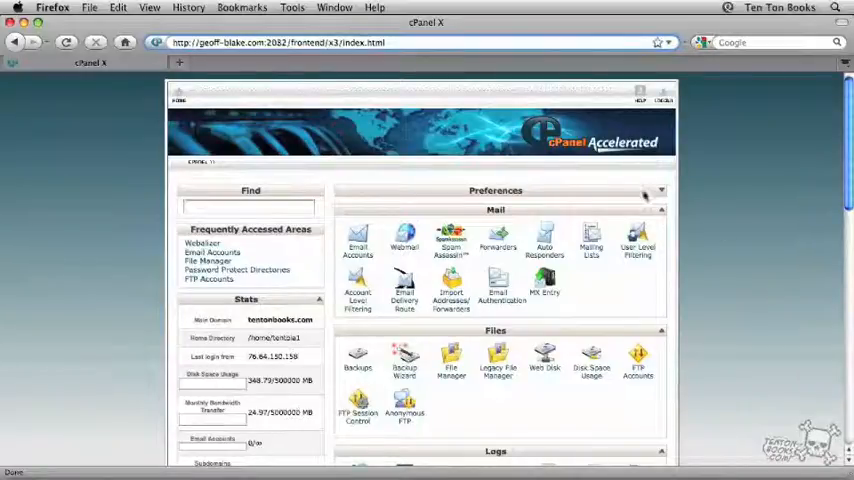
mouse_move(718, 182)
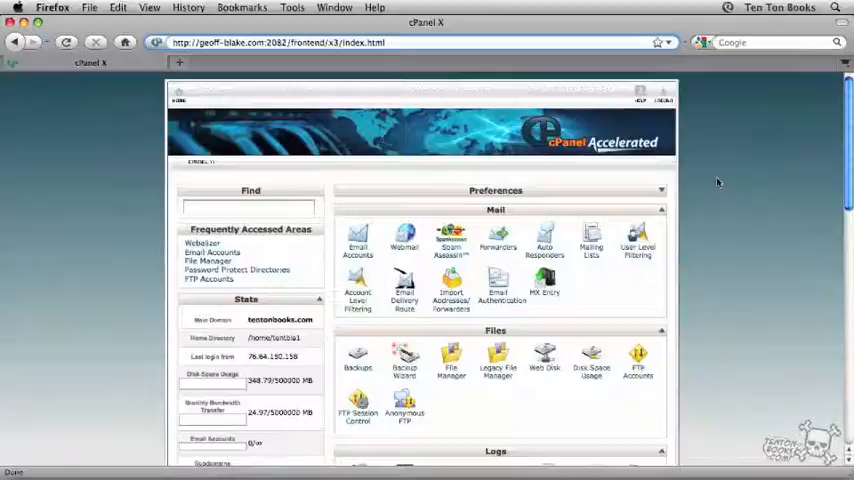
scroll(down, 3)
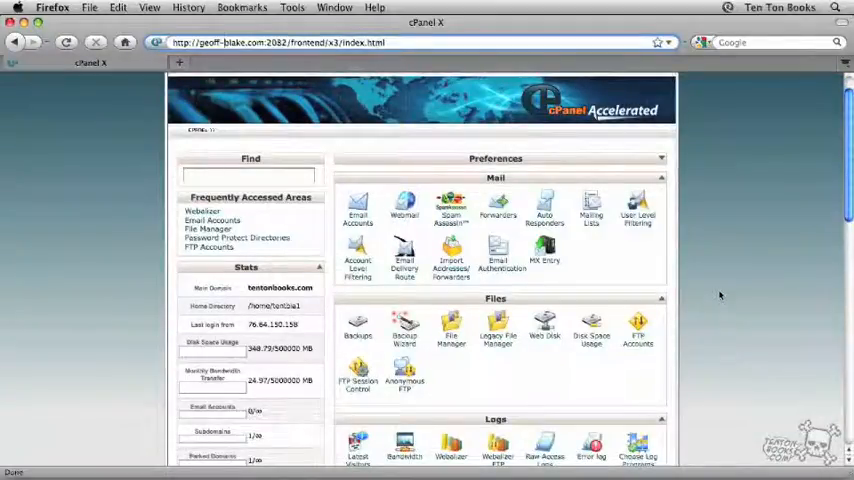
scroll(down, 3)
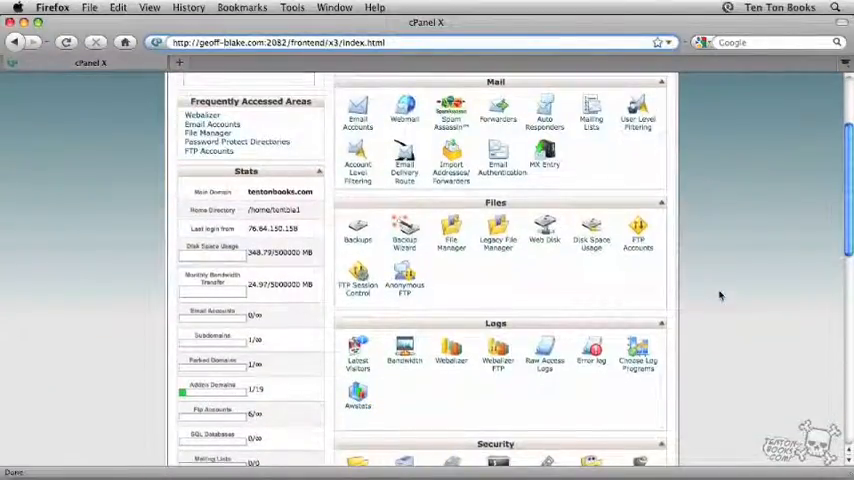
scroll(down, 3)
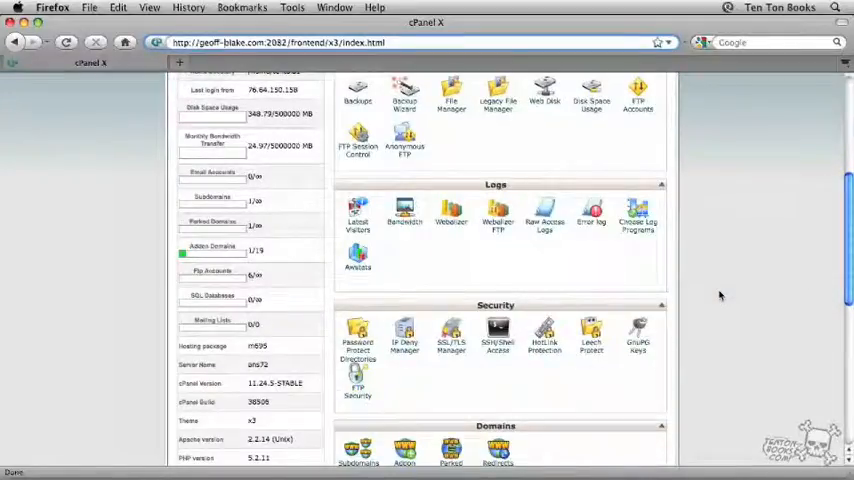
scroll(down, 3)
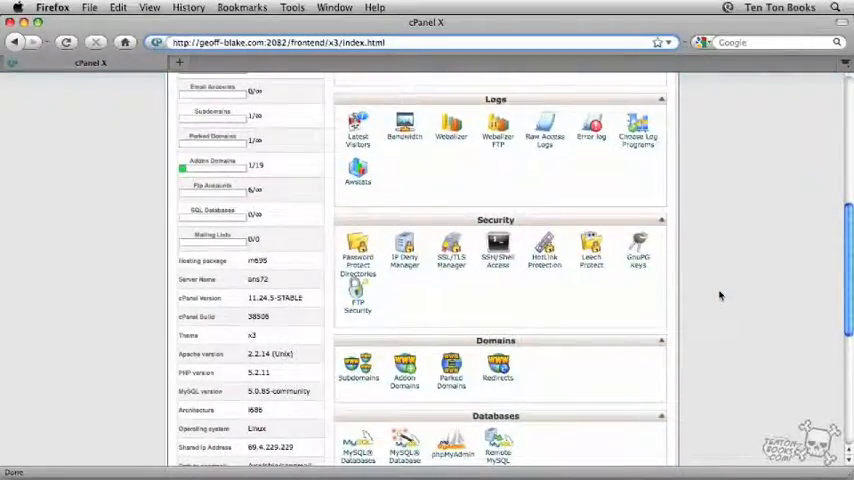
scroll(down, 3)
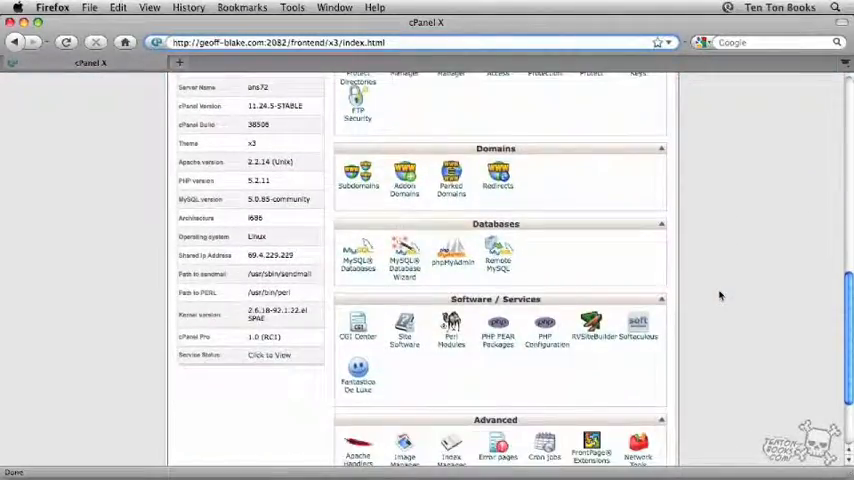
scroll(down, 3)
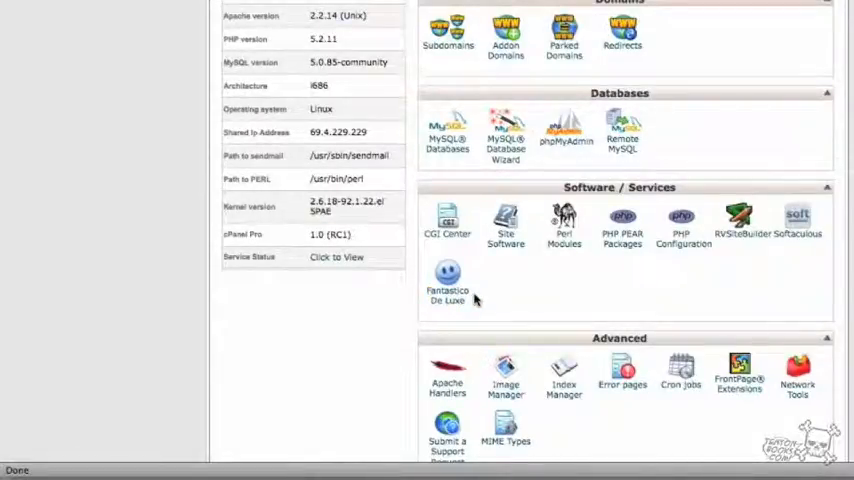
mouse_move(448, 296)
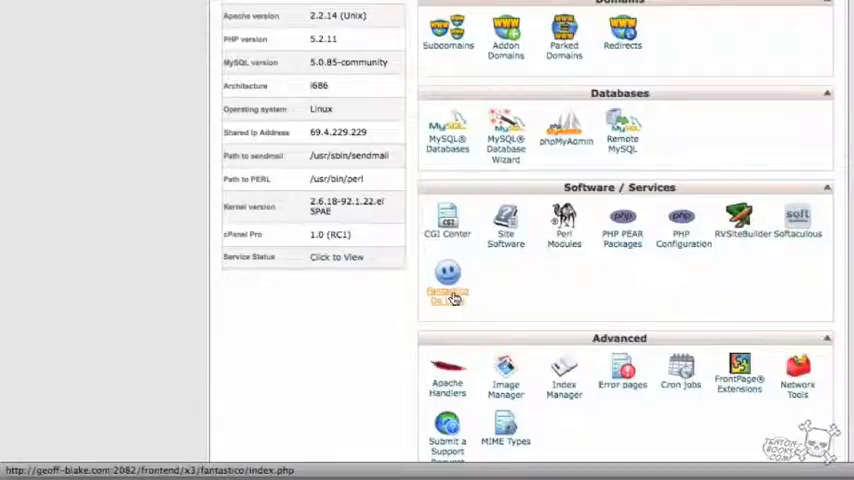
Launch Fantastico De Luxe and browse its sidebar list of installable scripts
click(448, 290)
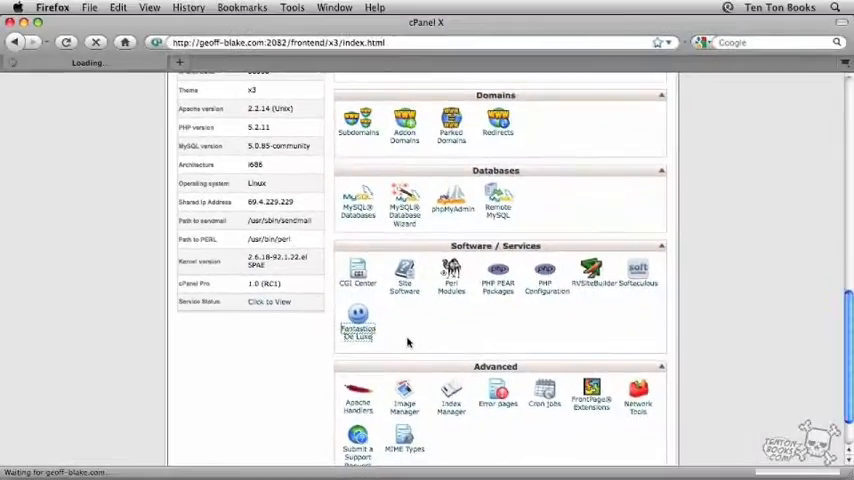
click(356, 320)
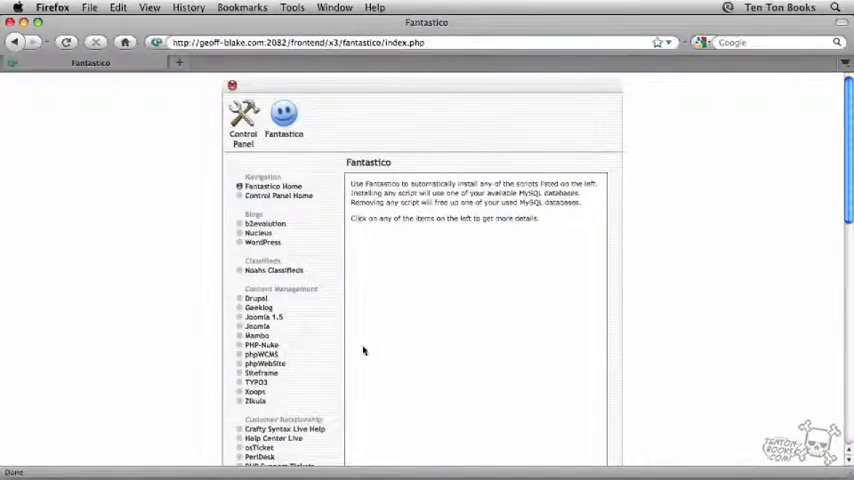
mouse_move(492, 334)
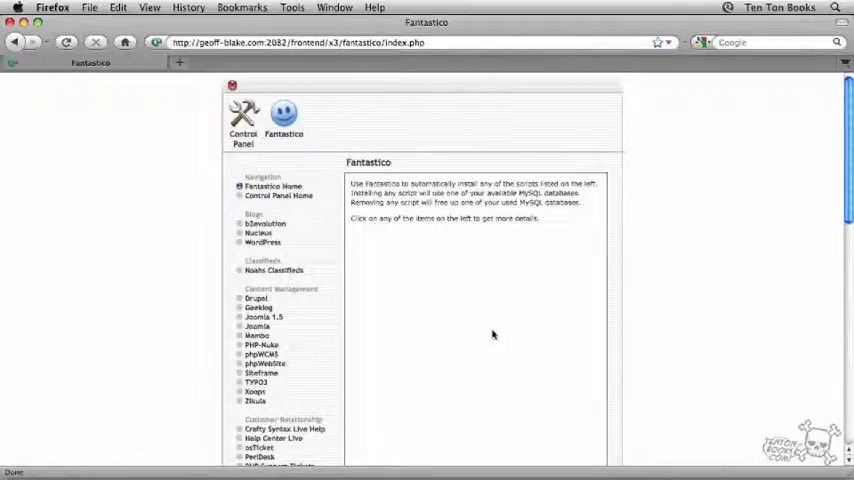
scroll(down, 3)
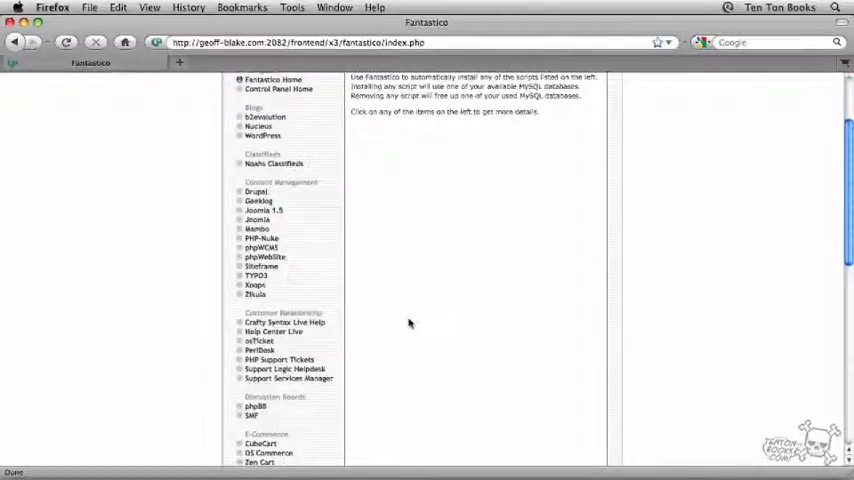
scroll(up, 3)
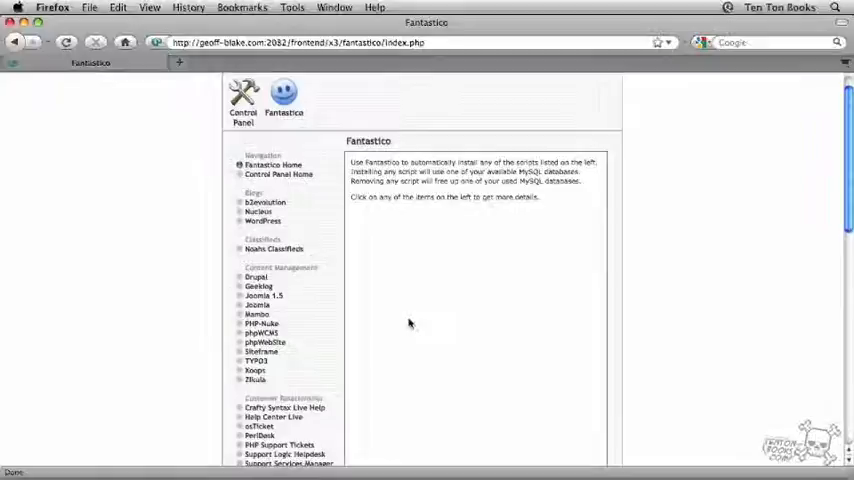
mouse_move(264, 266)
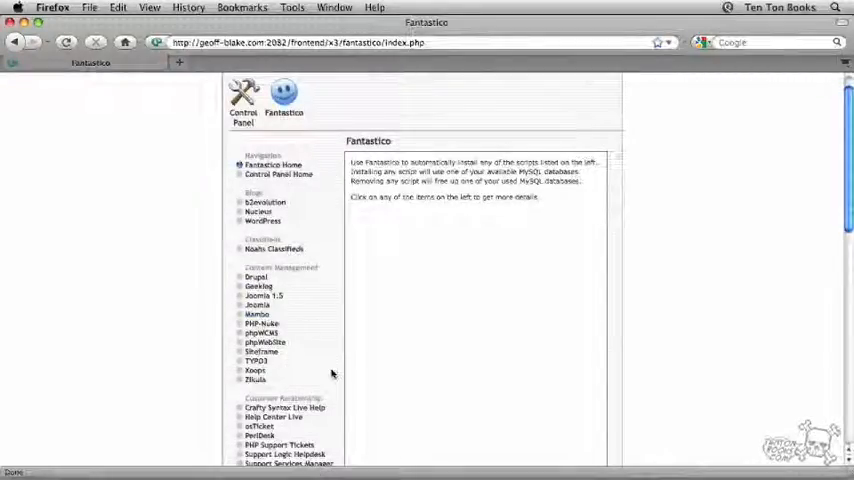
scroll(down, 3)
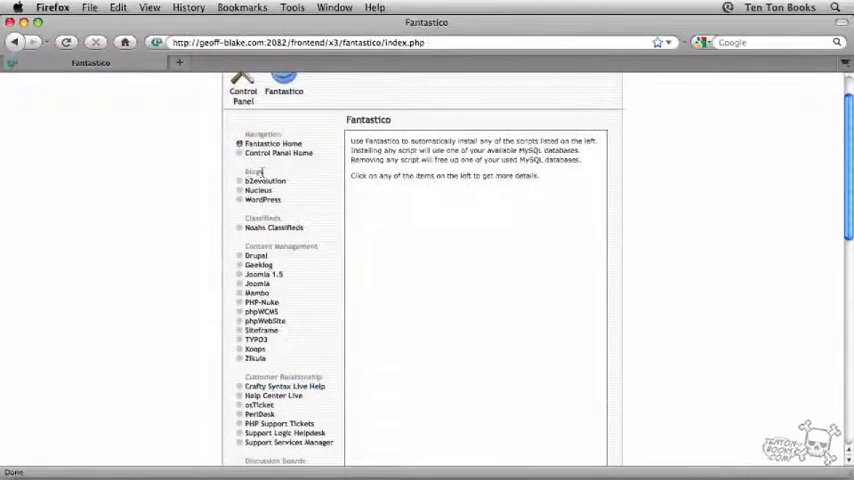
mouse_move(264, 200)
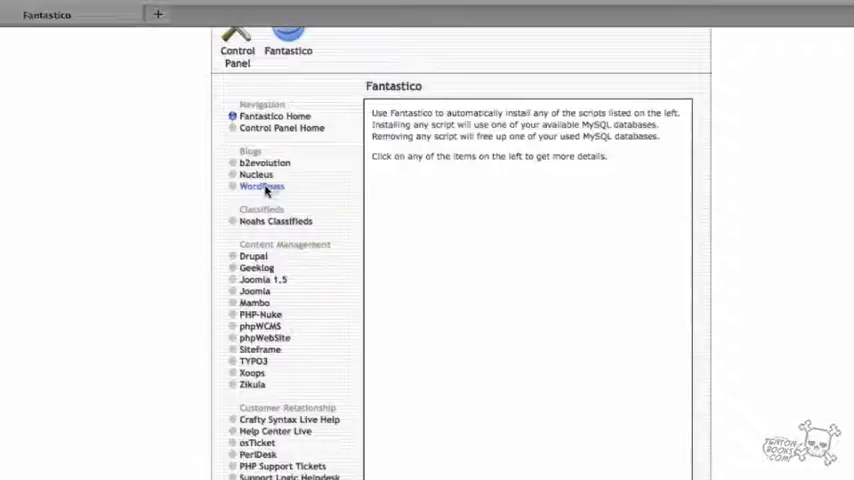
Select WordPress under Blogs, review its version 2.8.6 details, and start a New Installation
click(260, 186)
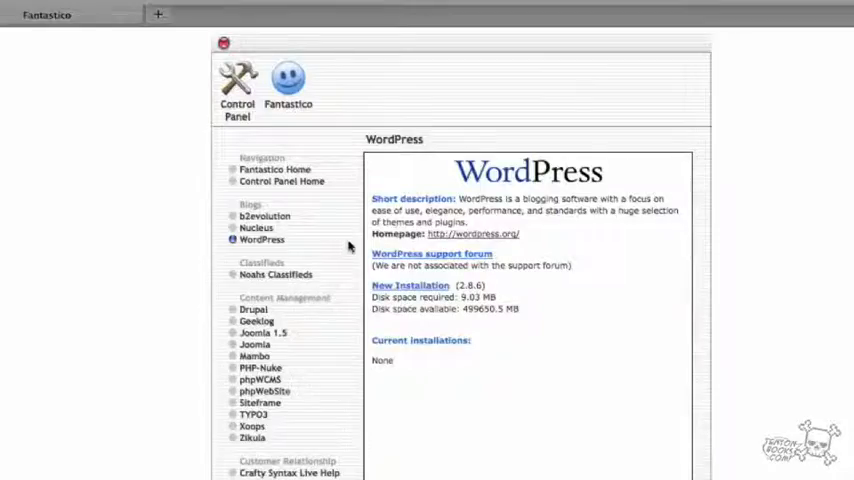
mouse_move(472, 222)
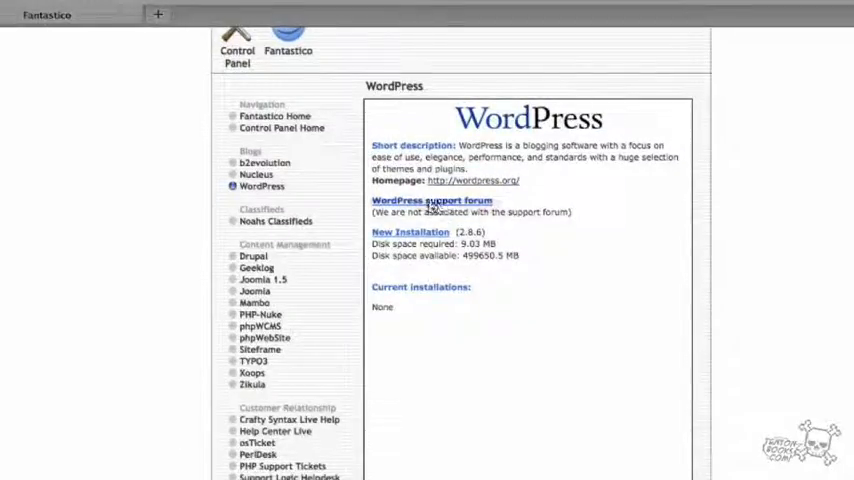
scroll(down, 3)
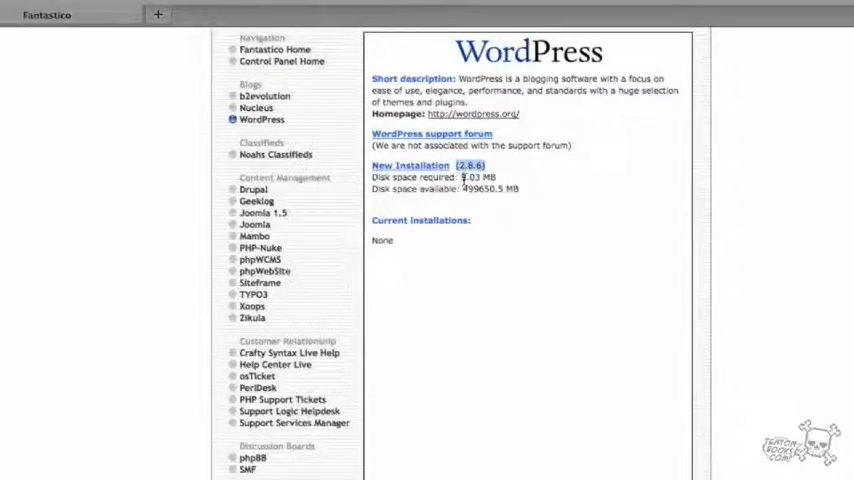
double_click(476, 176)
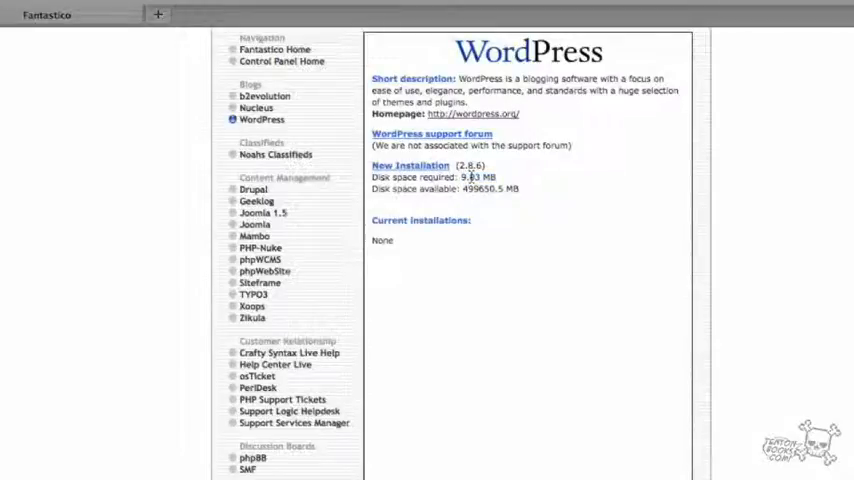
click(408, 164)
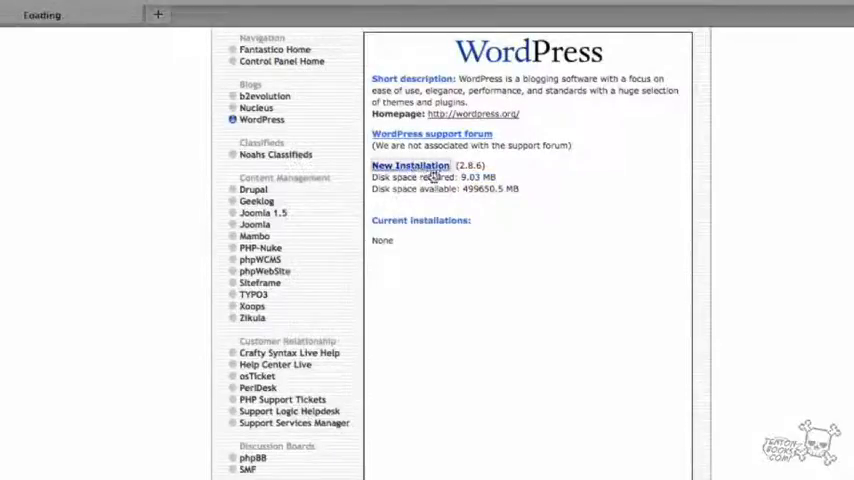
click(408, 164)
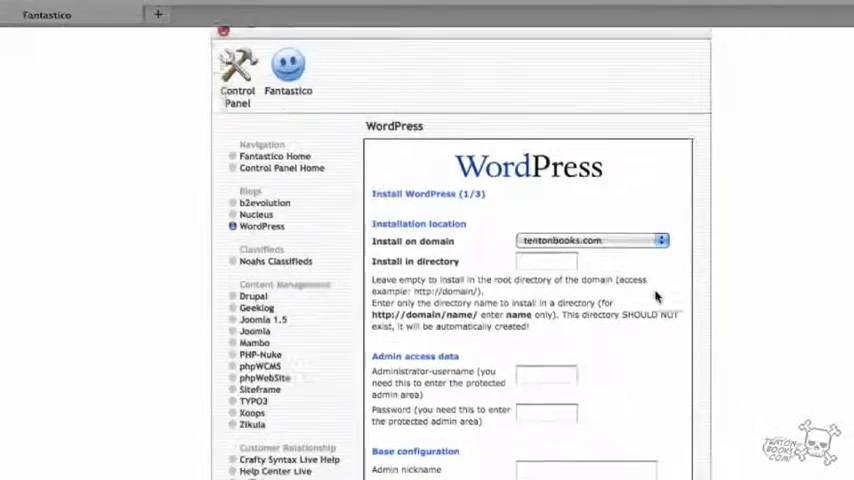
scroll(down, 3)
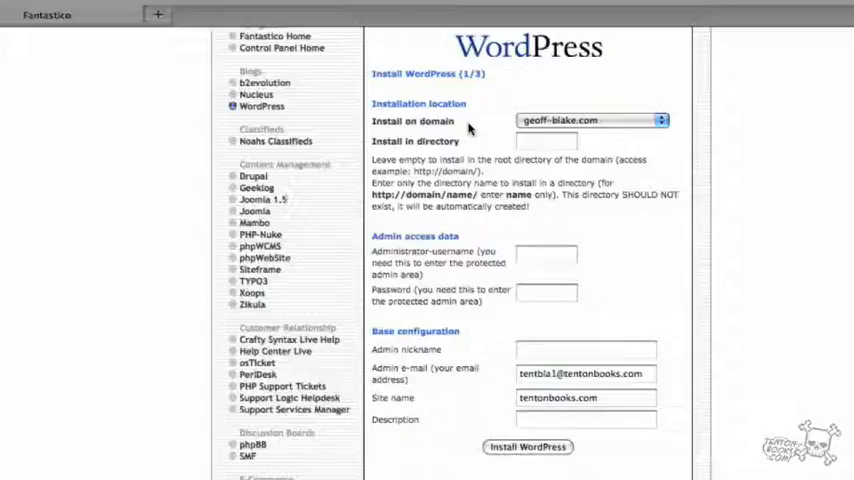
mouse_move(548, 152)
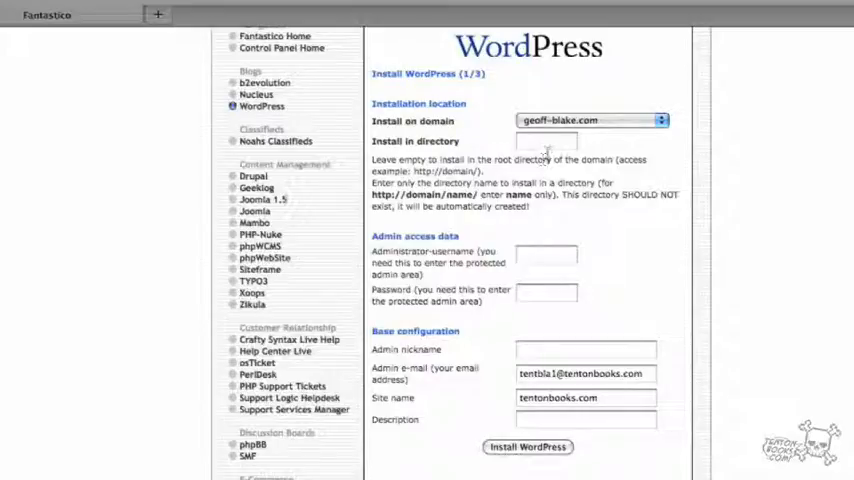
click(546, 140)
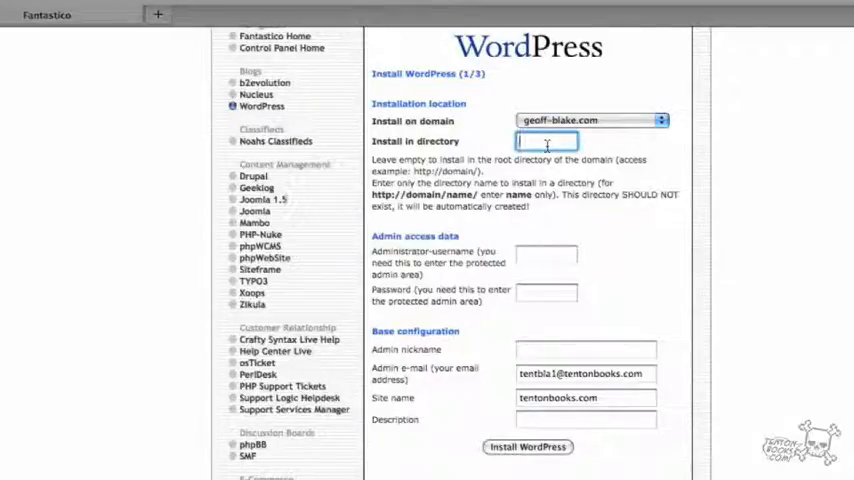
text(blog)
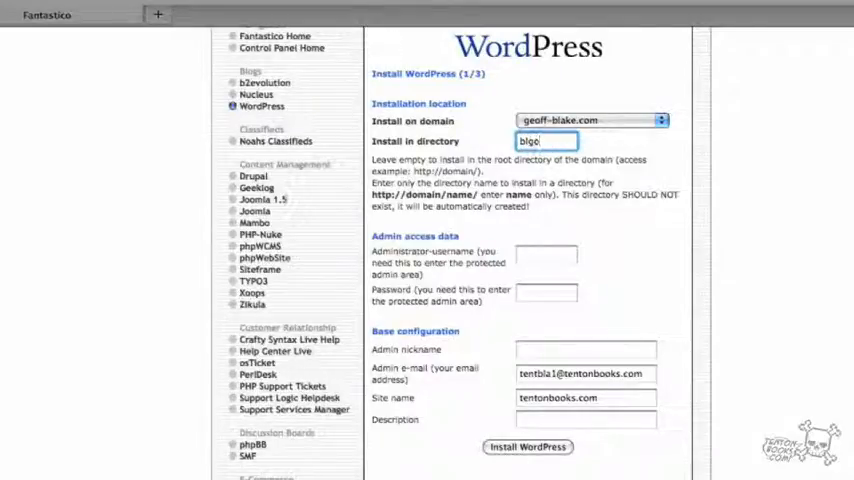
key(BackSpace)
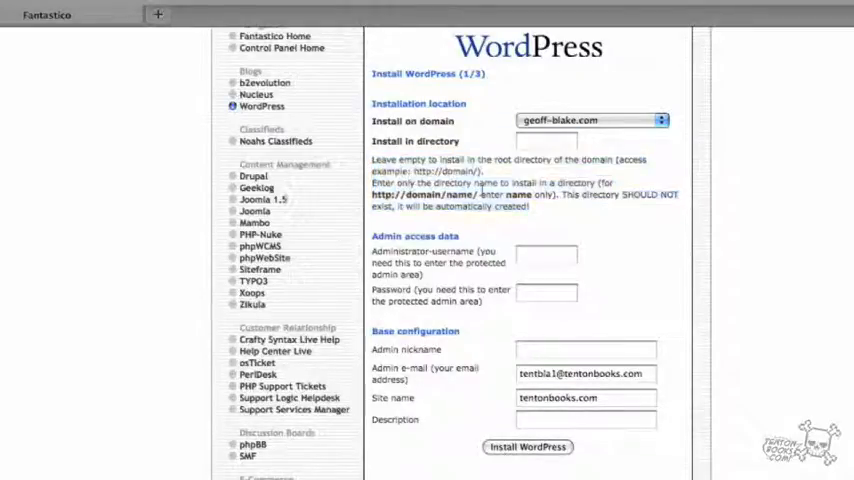
mouse_move(544, 212)
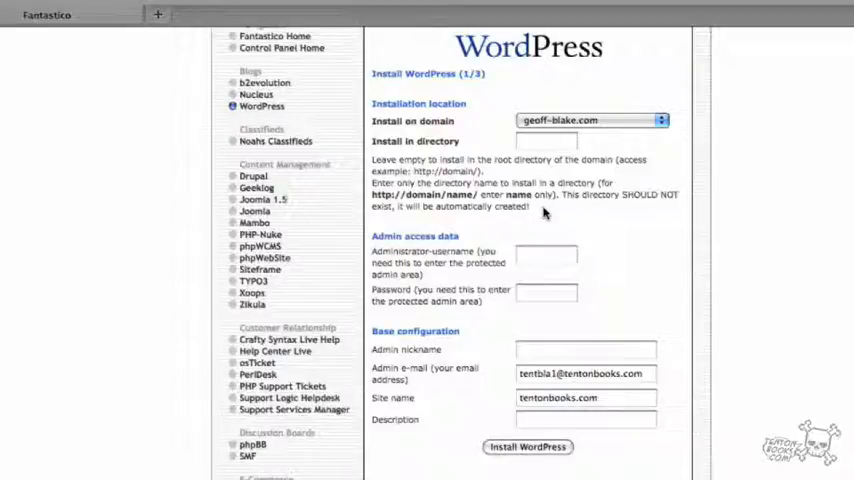
scroll(down, 3)
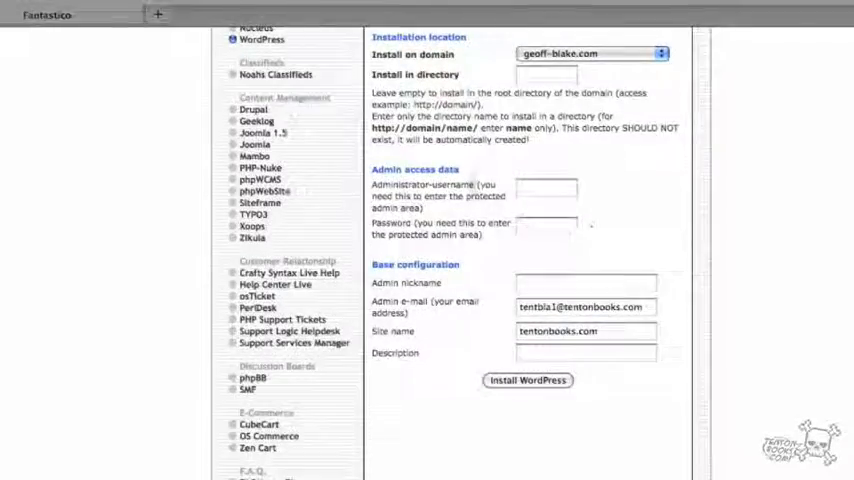
double_click(412, 168)
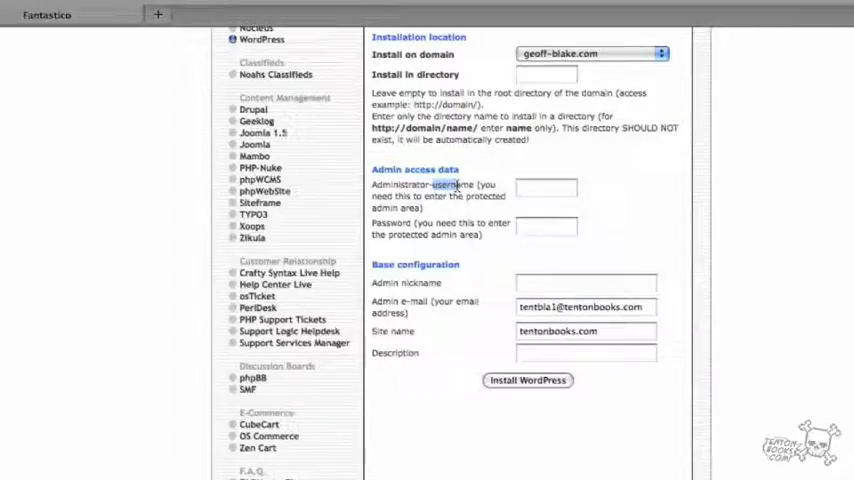
click(546, 188)
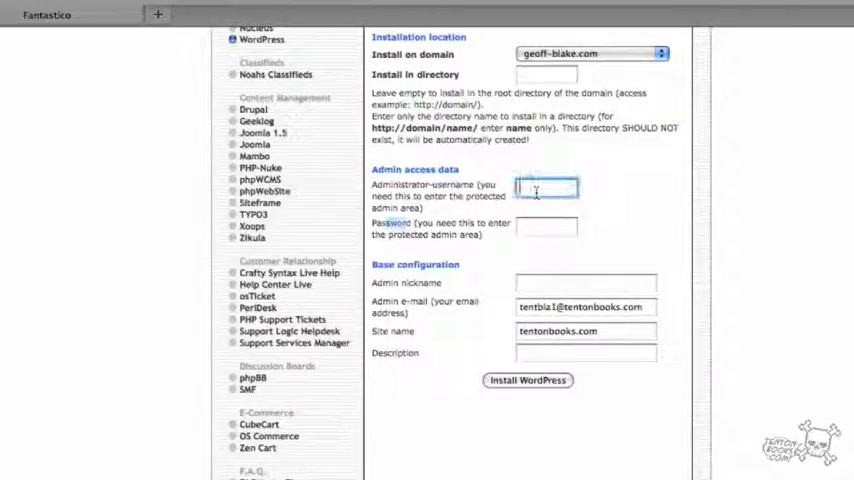
text(admin)
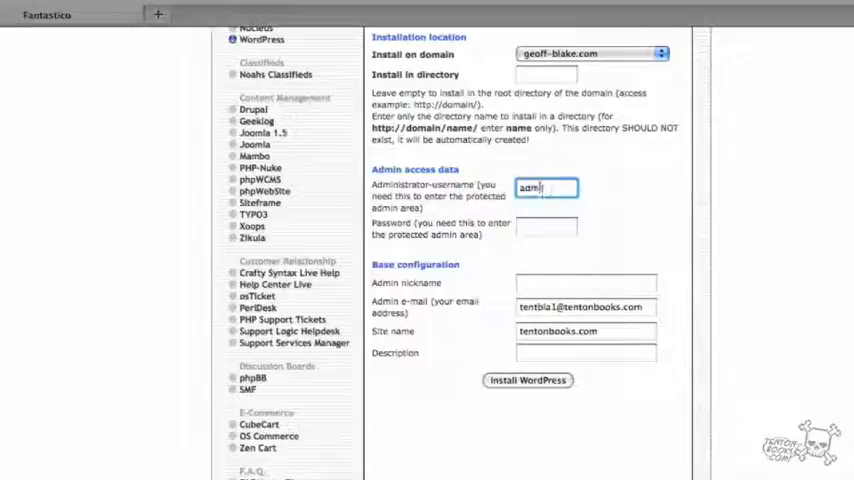
click(548, 224)
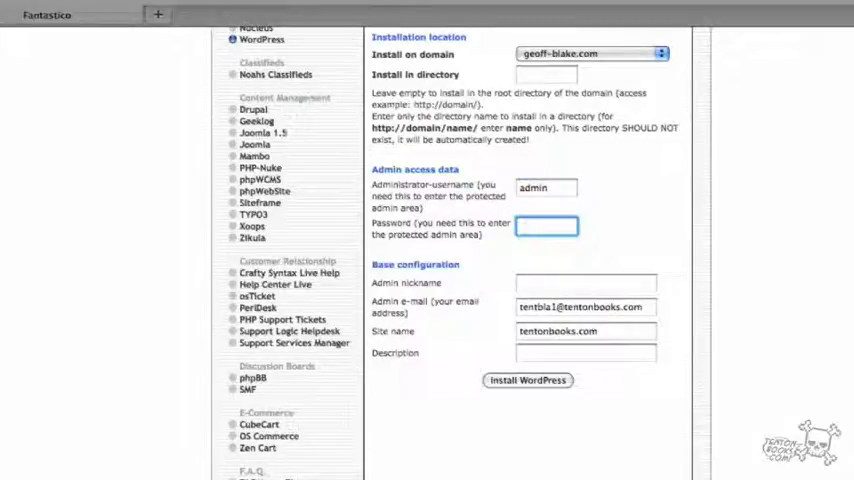
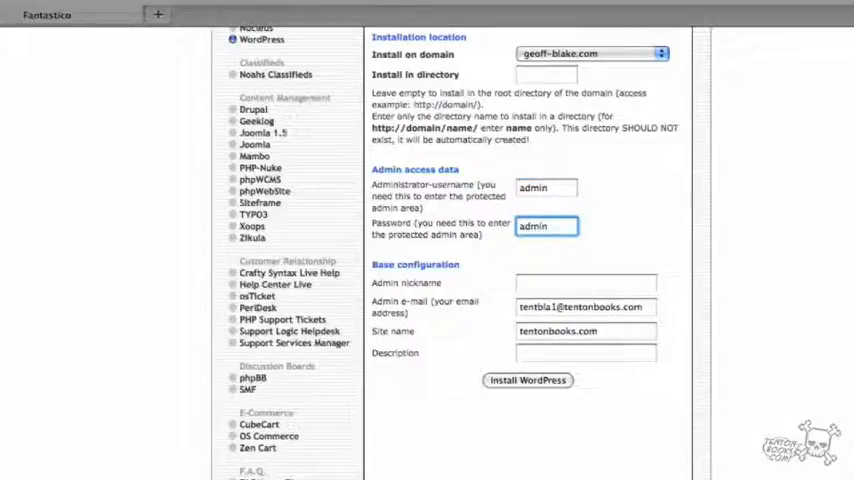
click(546, 188)
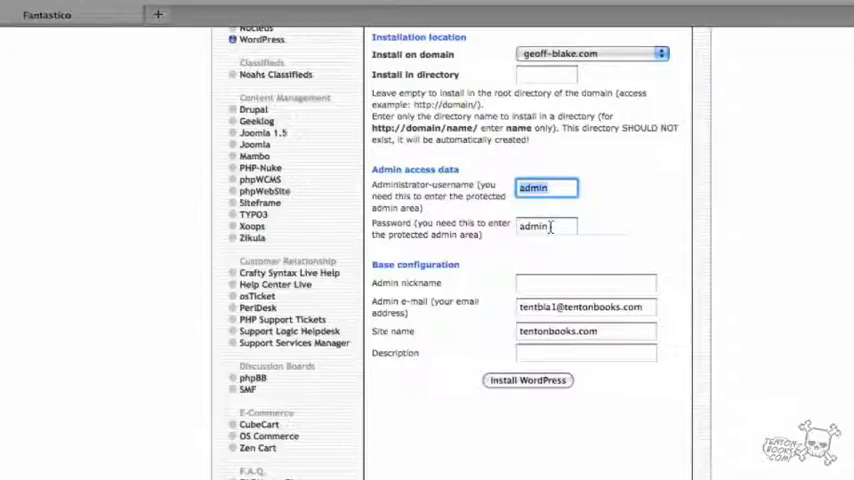
Fill admin nickname 'Geoff', admin e-mail, site name 'Geoff's Super-Cool' and description 'A Whole Lot About!'
scroll(down, 3)
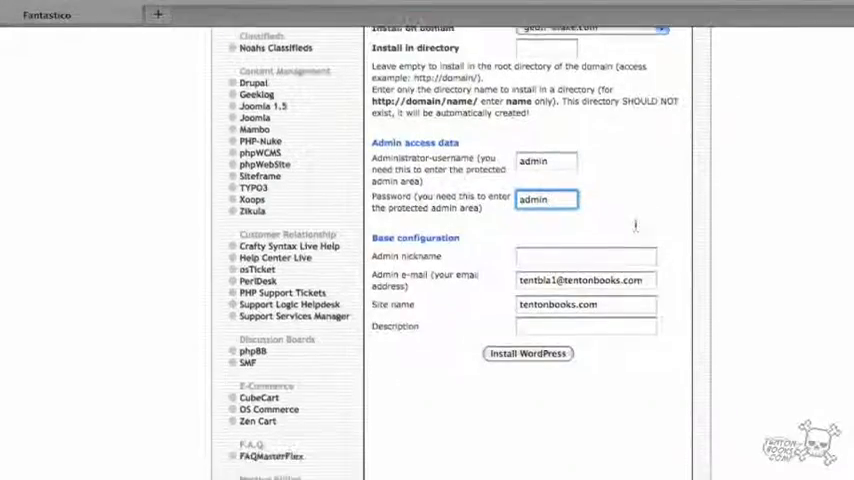
scroll(down, 3)
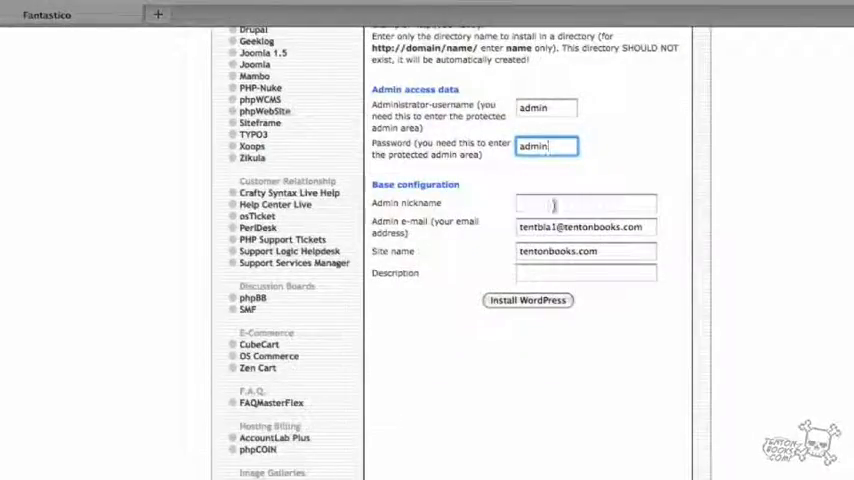
text(Geoff)
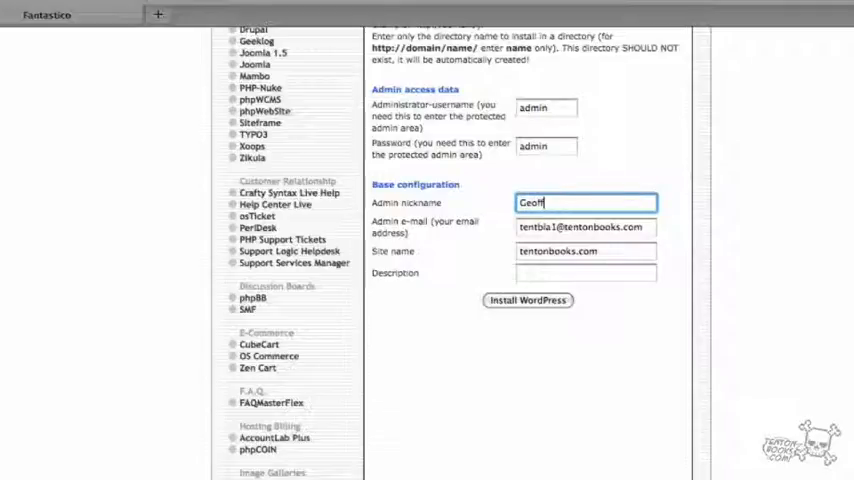
click(584, 228)
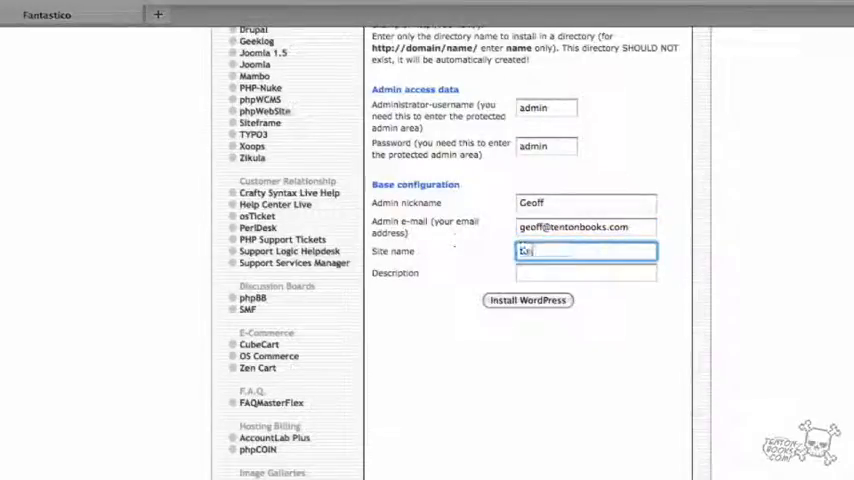
text(Geoff's Suj)
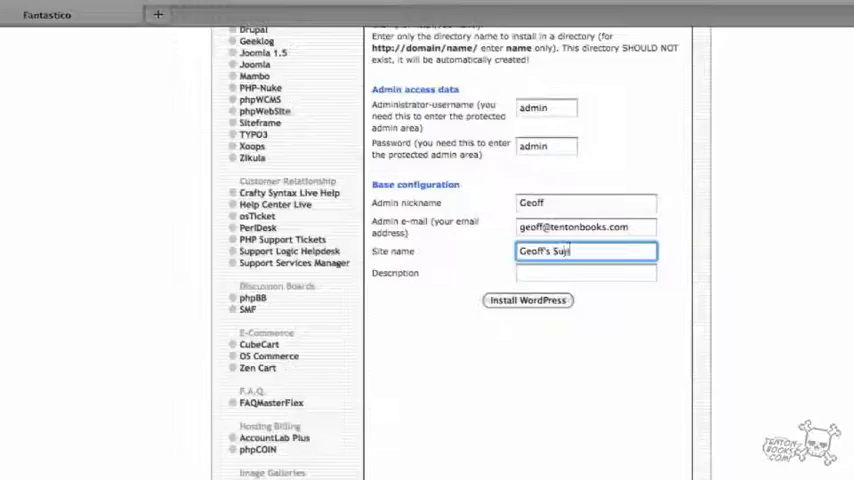
text(Super-Cool Blog!)
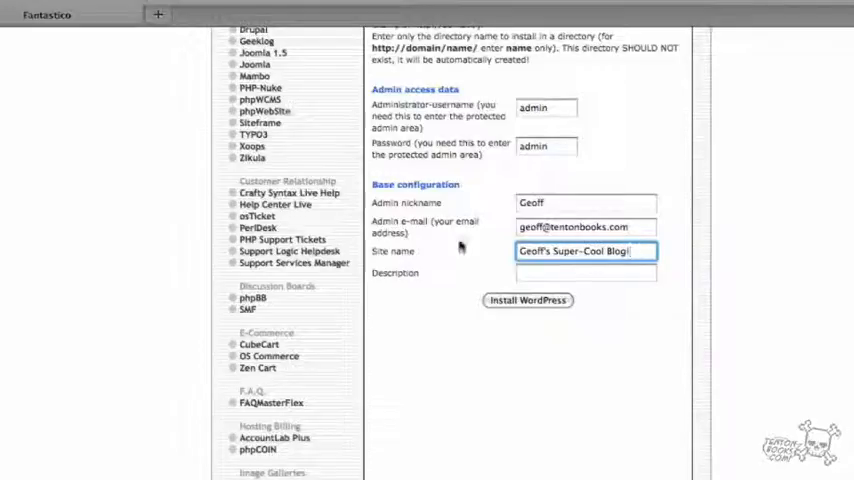
click(584, 272)
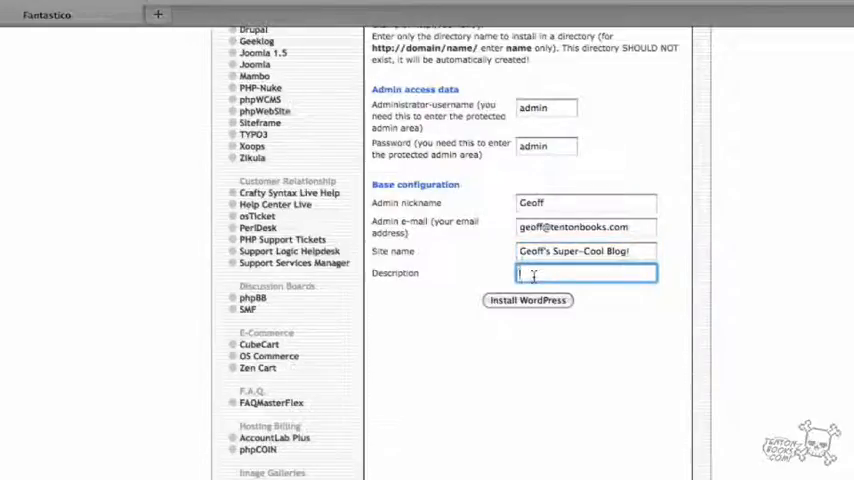
text(A Whole)
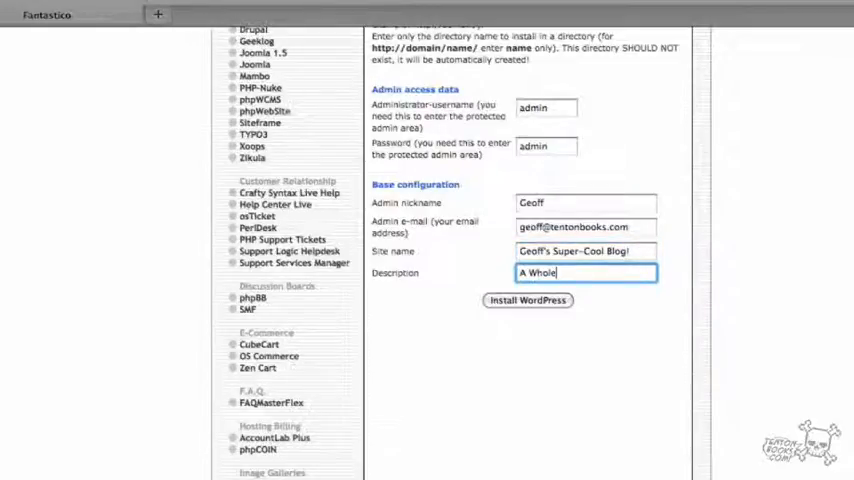
text(Lot About!)
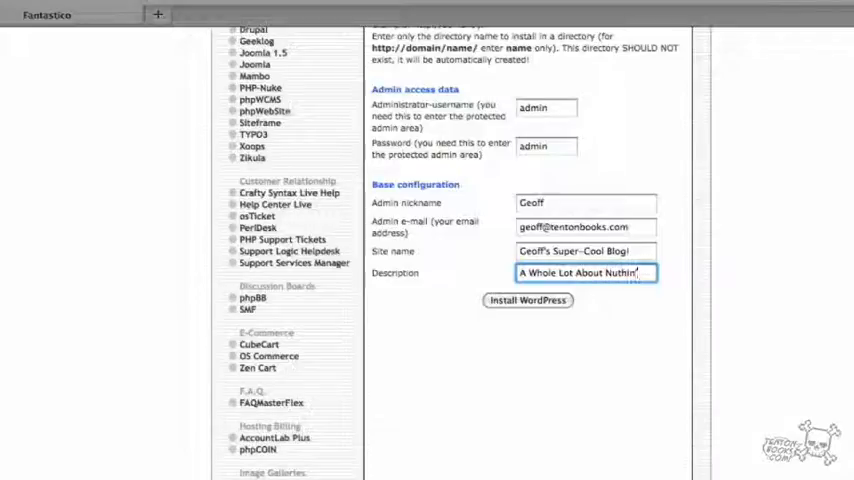
scroll(up, 3)
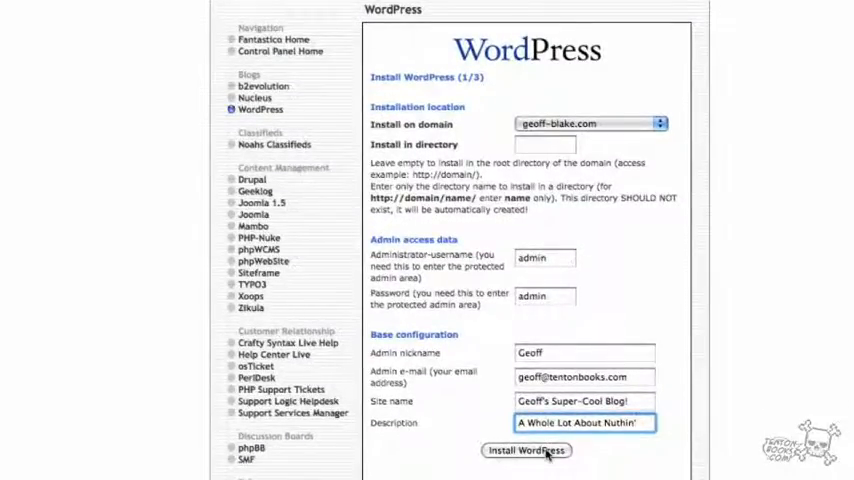
Submit Install WordPress, confirm the database and URL on step 2, and finish the installation
click(526, 450)
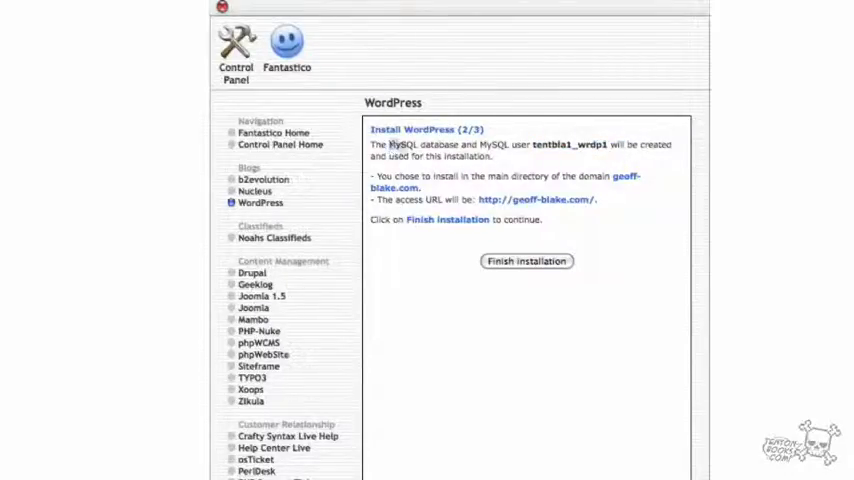
double_click(416, 144)
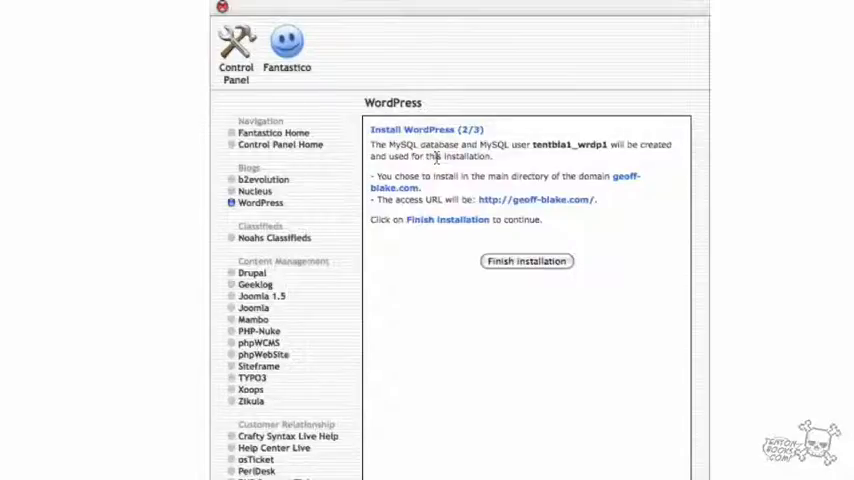
mouse_move(376, 178)
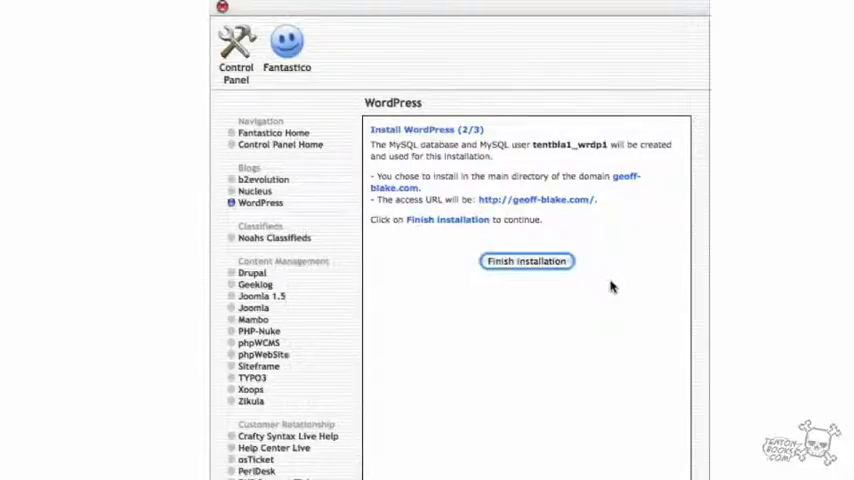
click(528, 260)
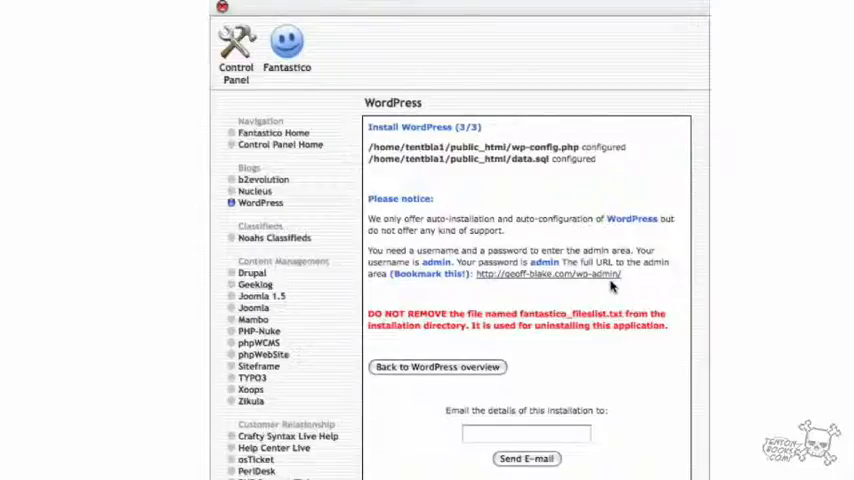
scroll(down, 3)
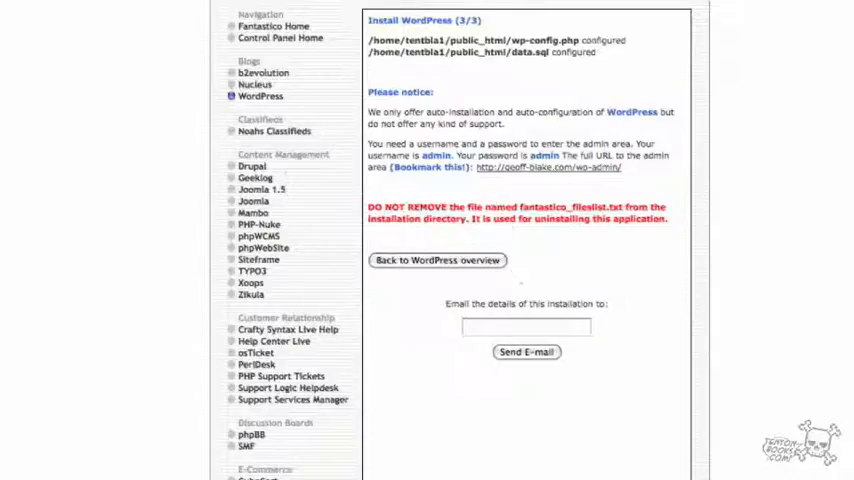
click(524, 328)
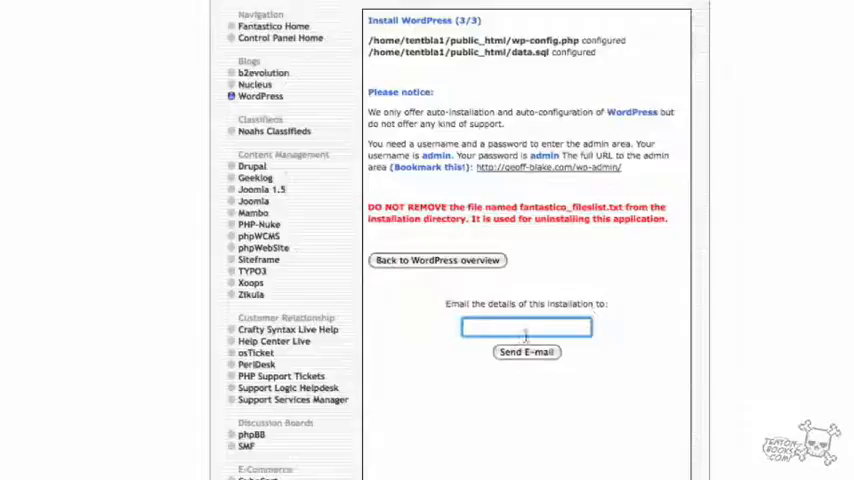
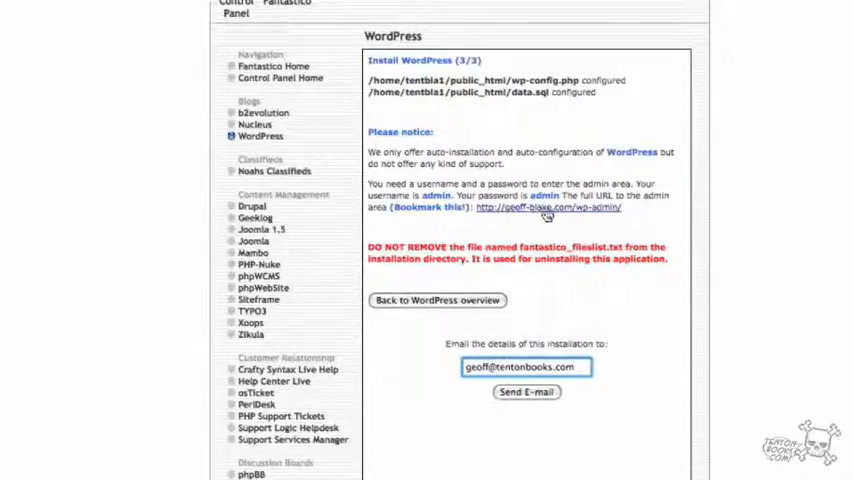
mouse_move(592, 216)
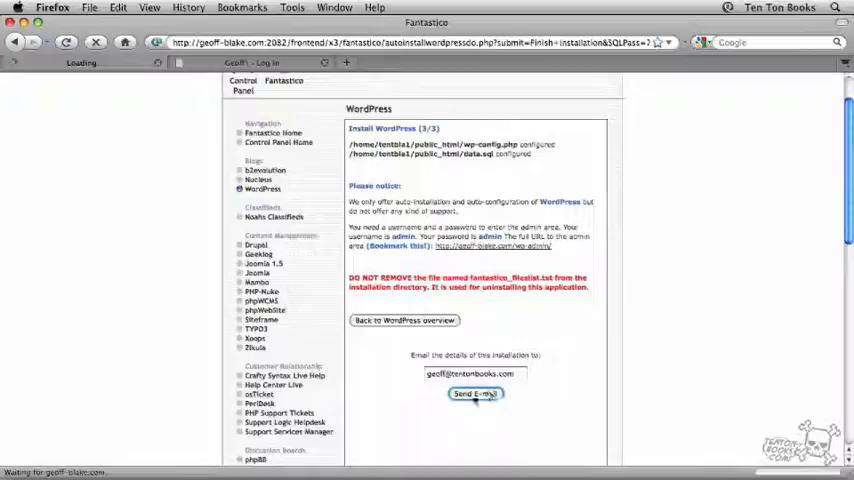
click(474, 392)
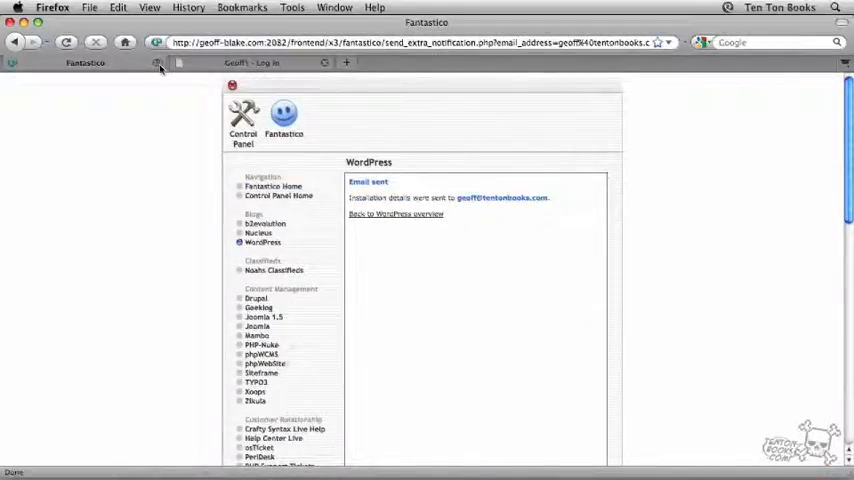
click(396, 212)
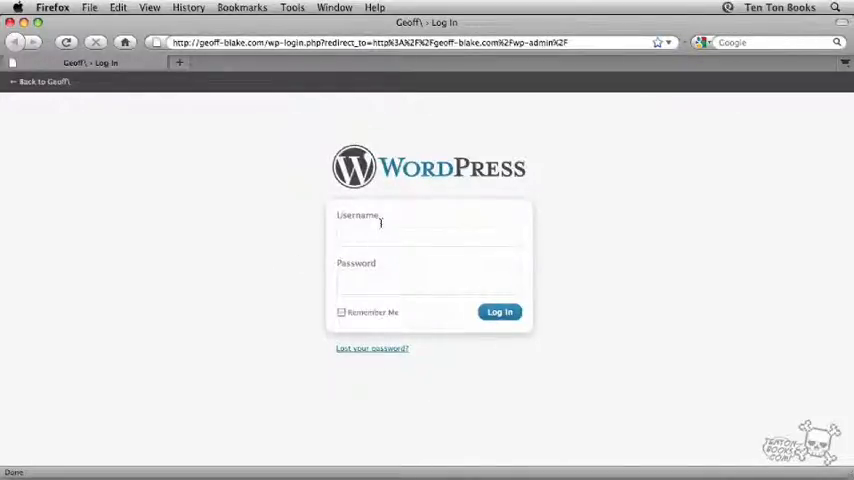
Log in to WordPress as admin with Remember Me ticked, reaching the Dashboard
text(admi)
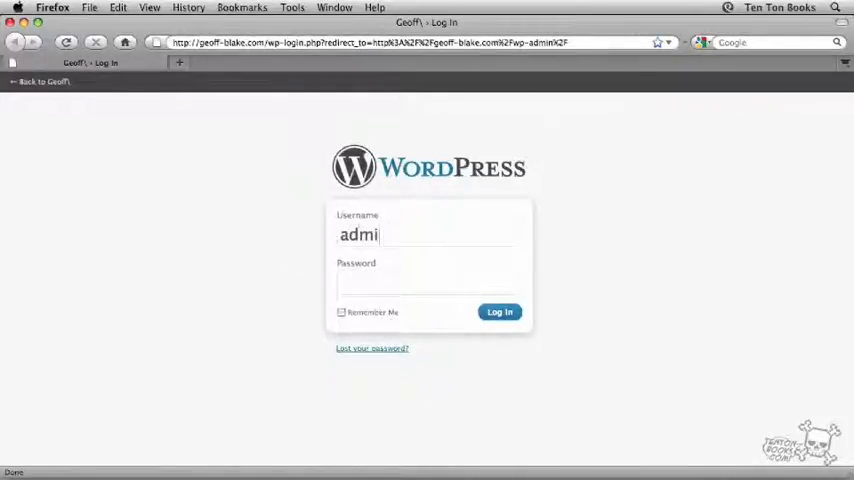
text(••)
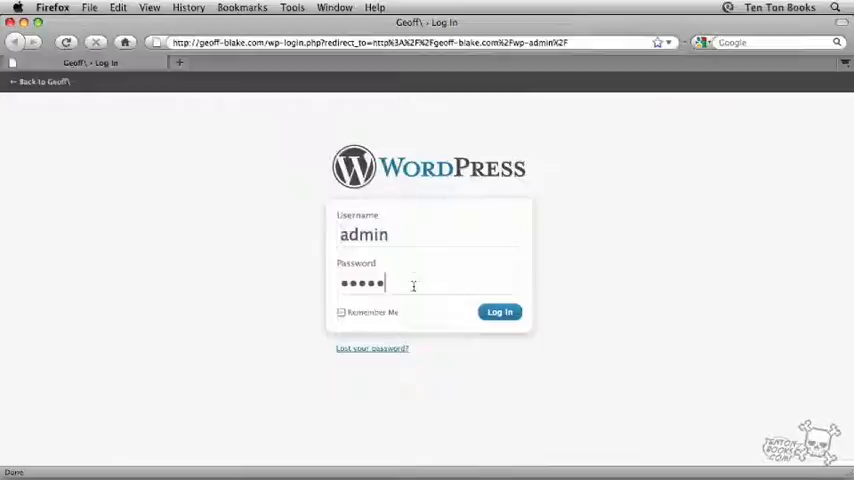
click(342, 312)
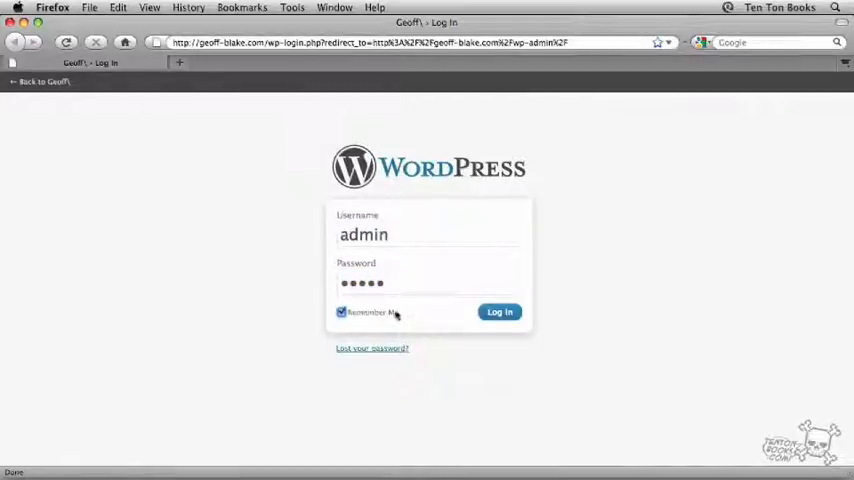
click(500, 312)
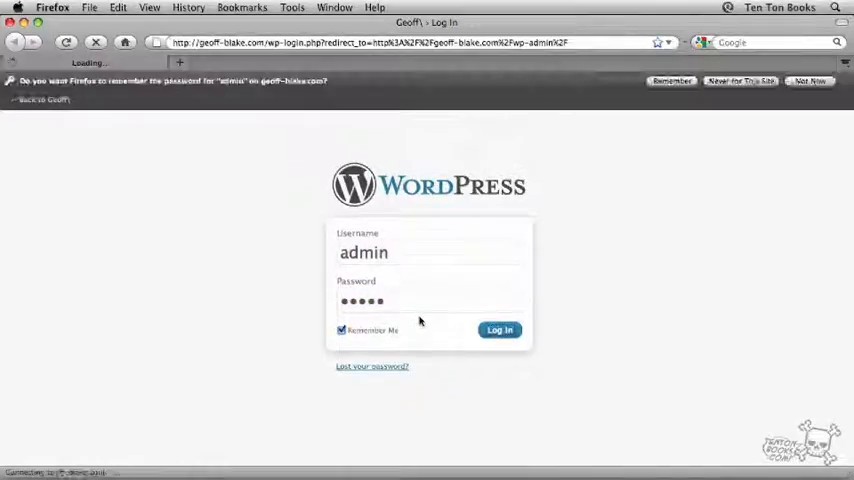
click(500, 328)
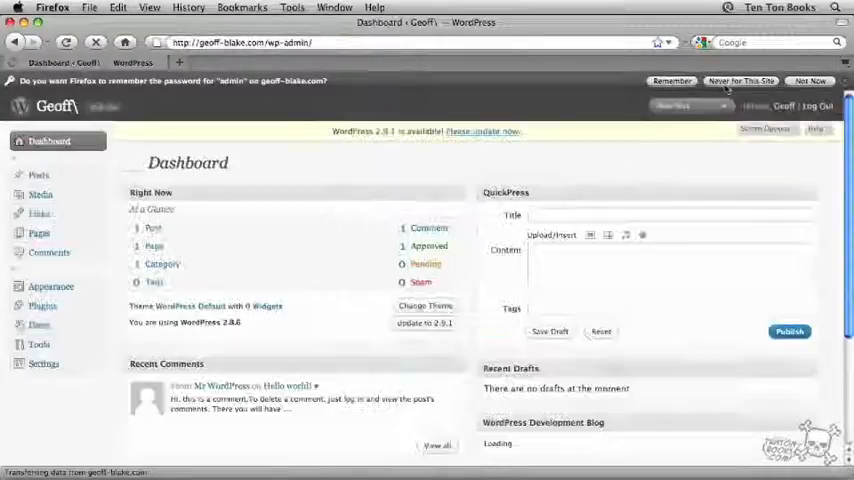
click(740, 80)
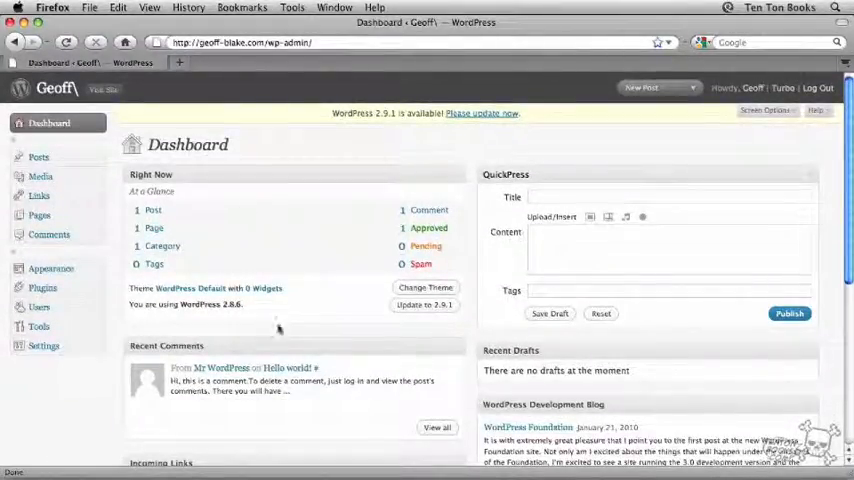
scroll(down, 3)
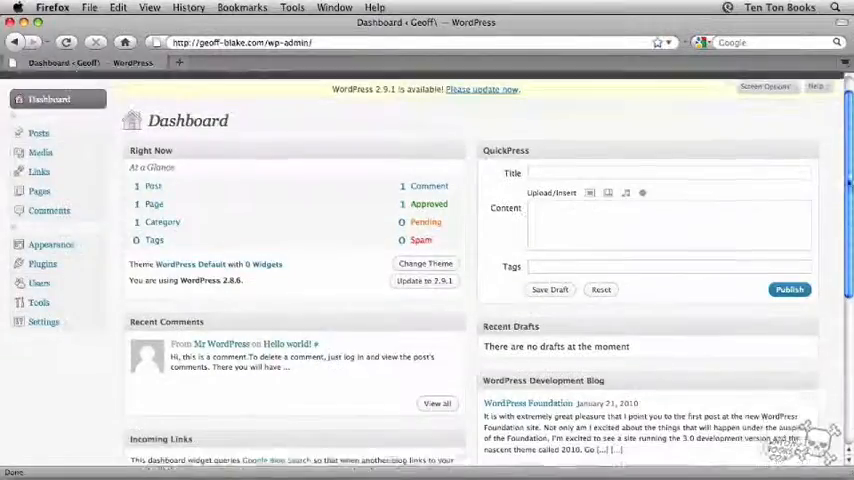
scroll(down, 3)
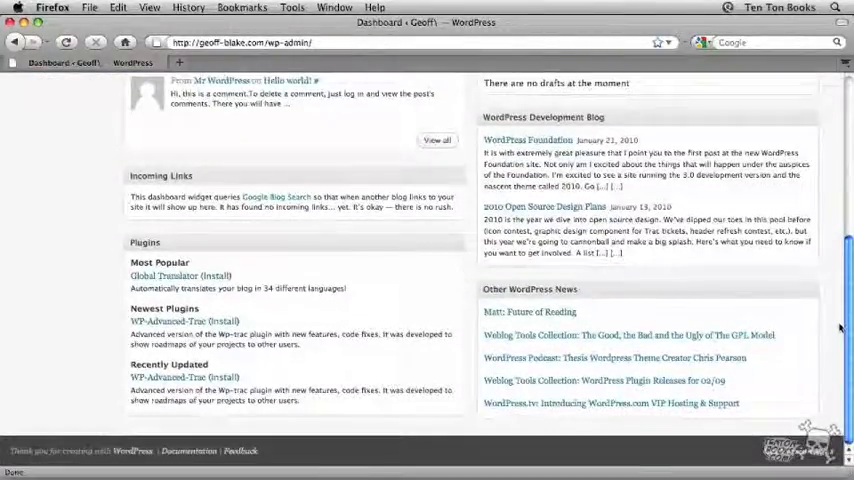
scroll(up, 3)
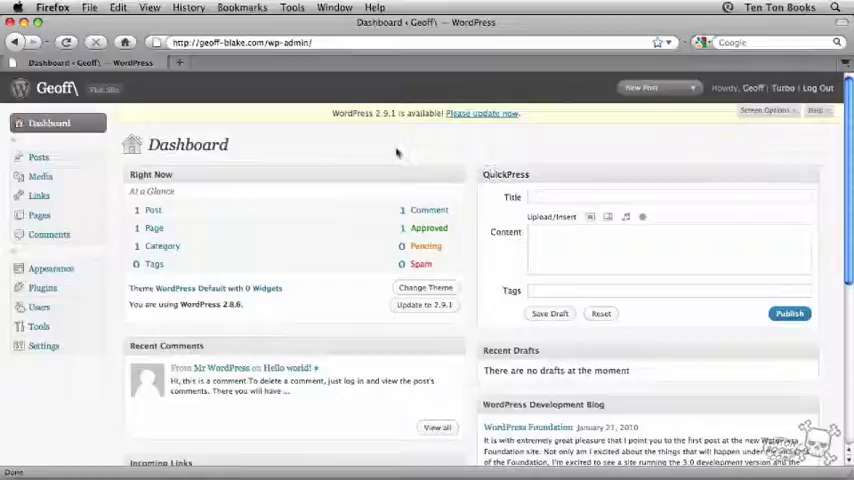
mouse_move(420, 192)
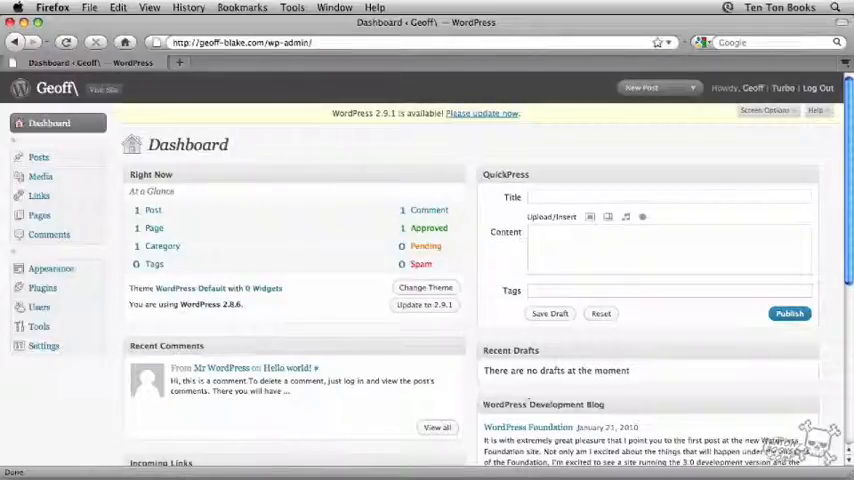
mouse_move(348, 200)
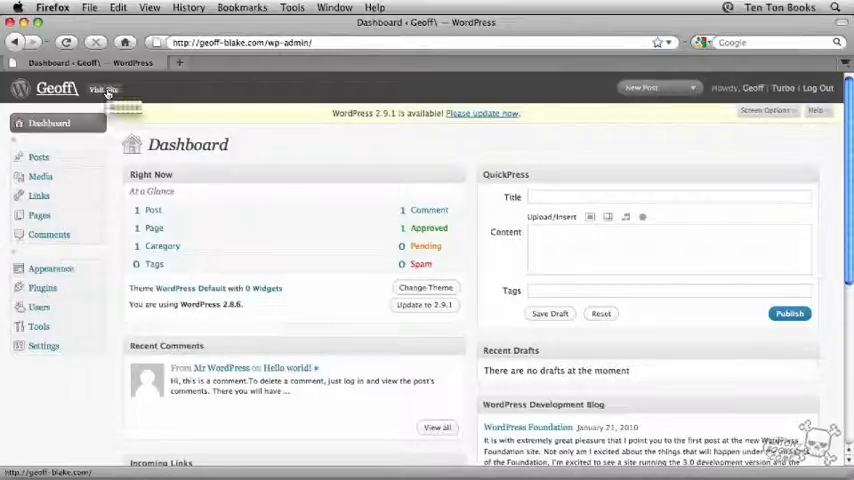
click(104, 90)
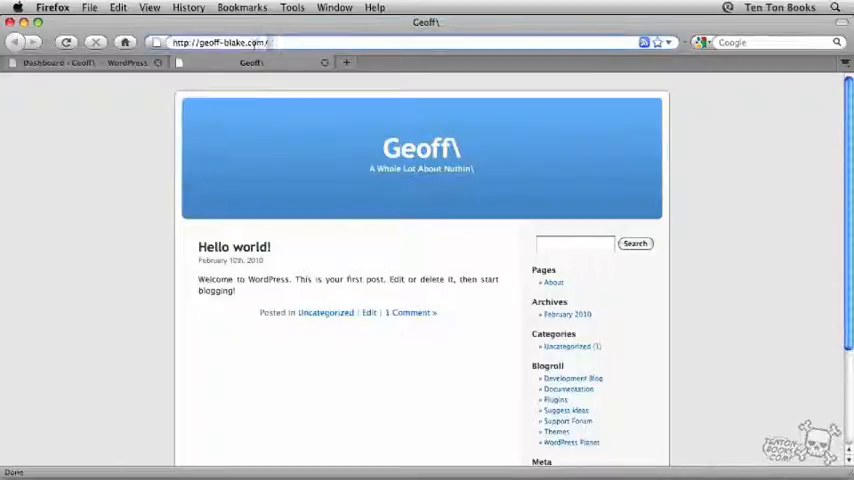
Scroll through the live blog's Hello world! post, sidebar and footer, then back to the top
scroll(down, 3)
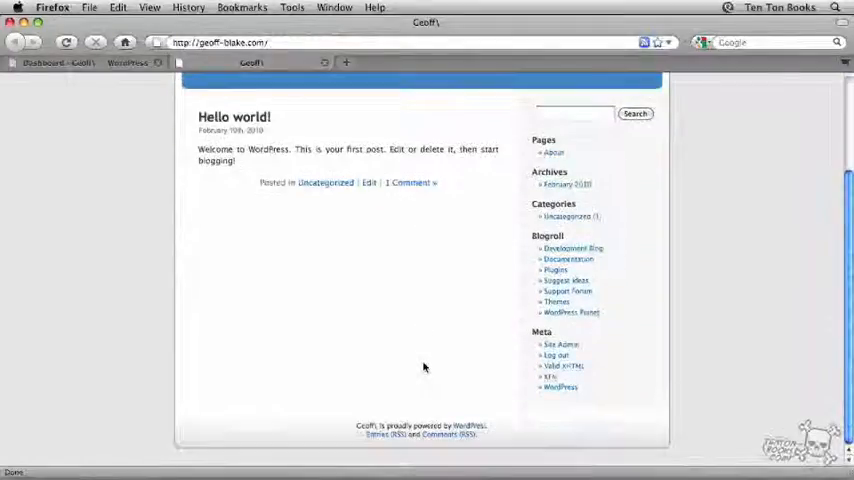
scroll(up, 3)
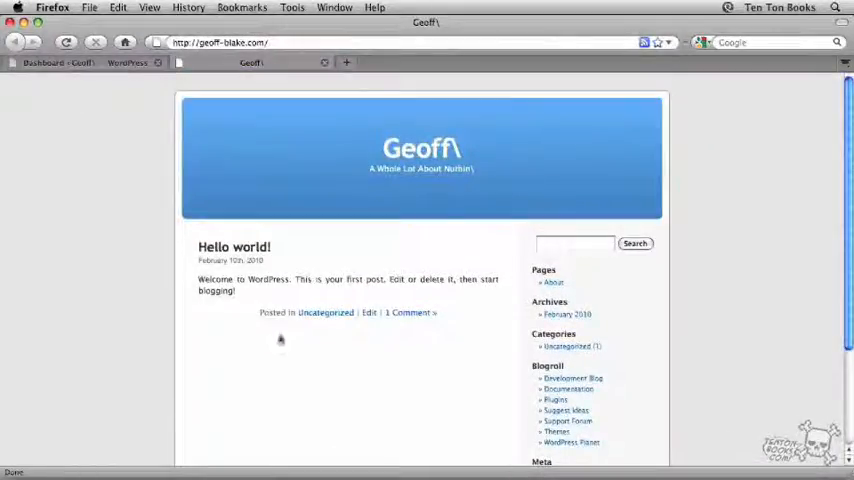
scroll(down, 3)
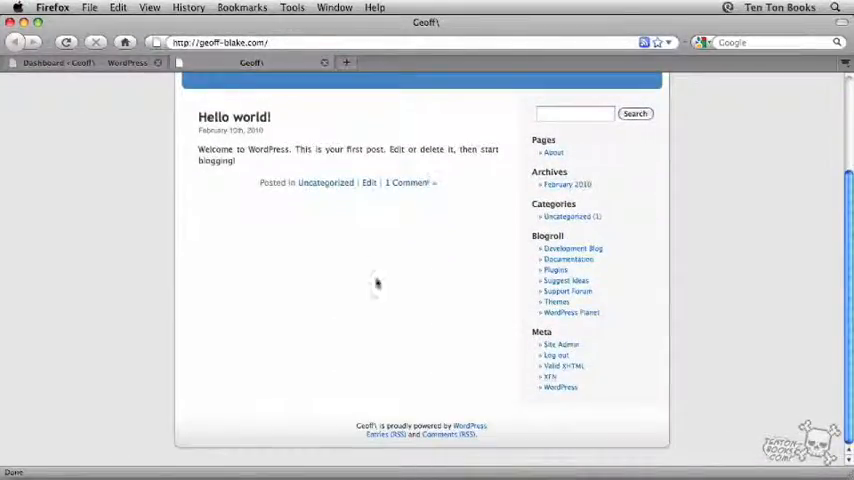
scroll(up, 3)
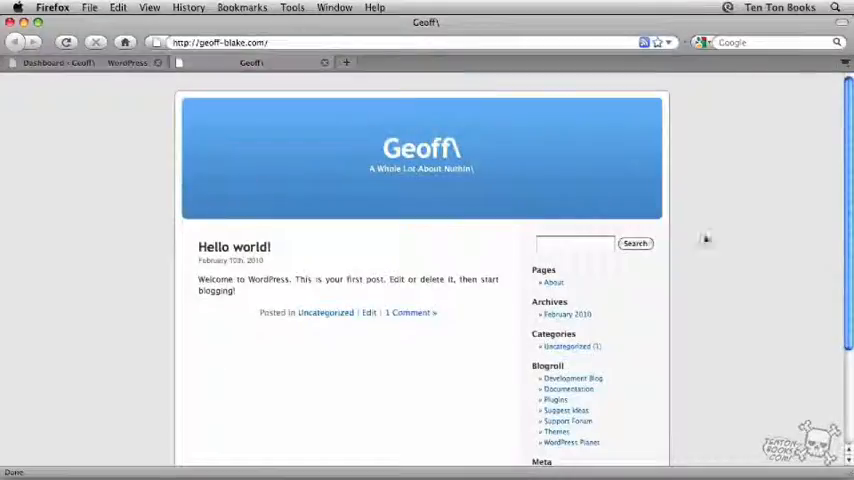
mouse_move(420, 232)
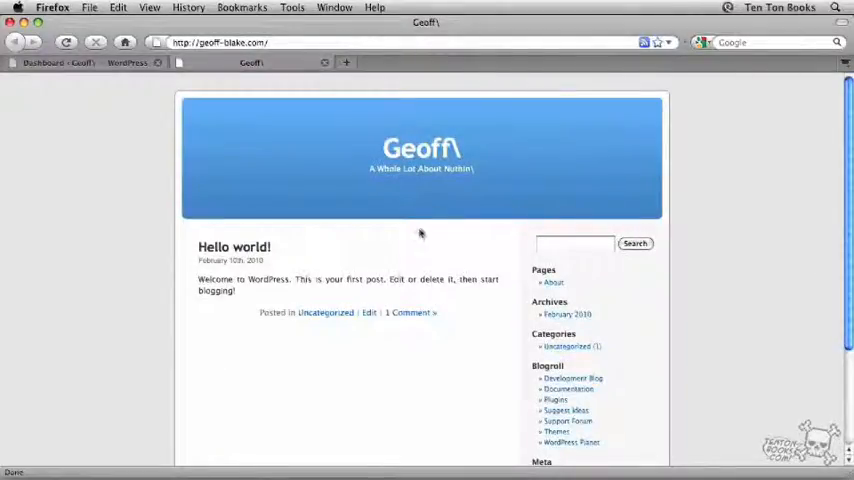